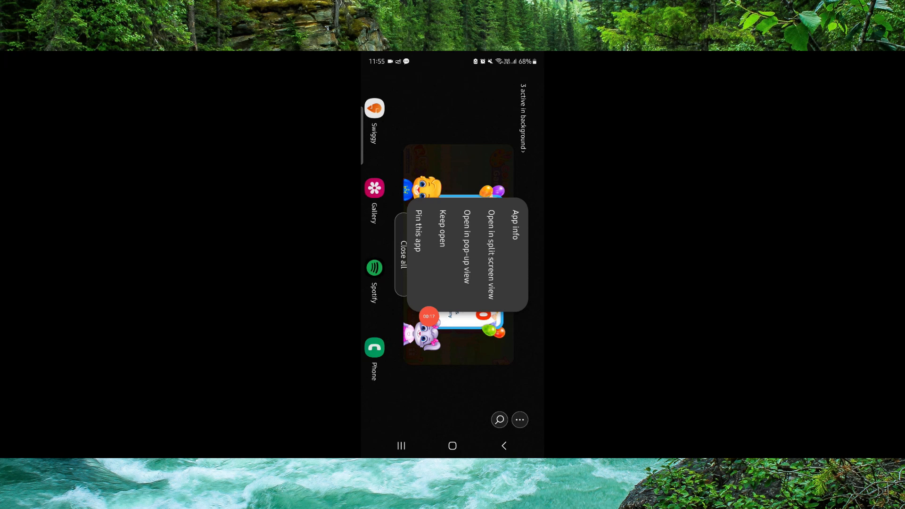
# Open Coloring Games: Color & Paint's app info from Recents and reach its Play Store page.
pyautogui.click(506, 220)
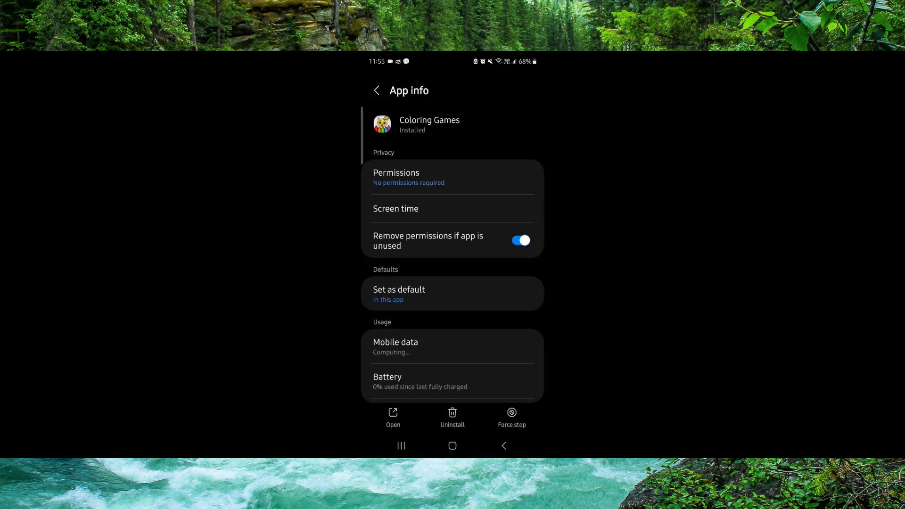
pyautogui.scroll(3)
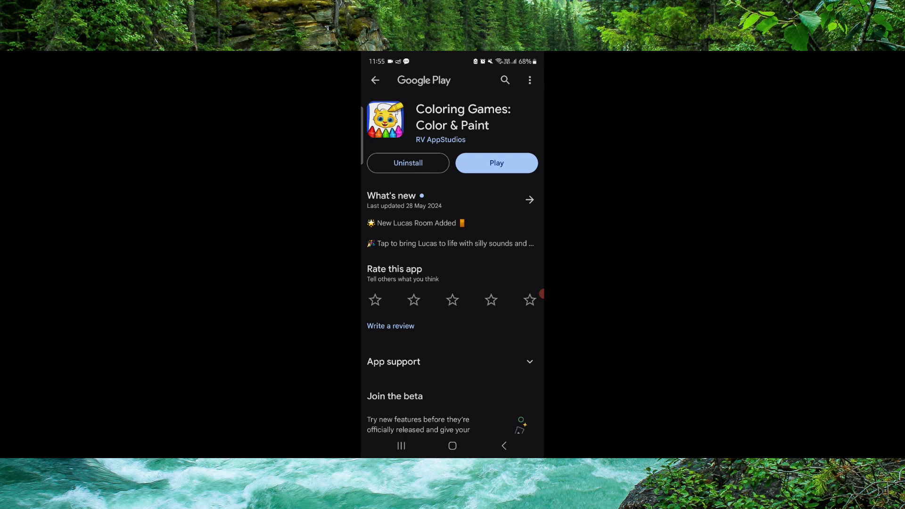
# Uninstall Coloring Games: Color & Paint from Google Play, then return to Recents.
pyautogui.click(407, 162)
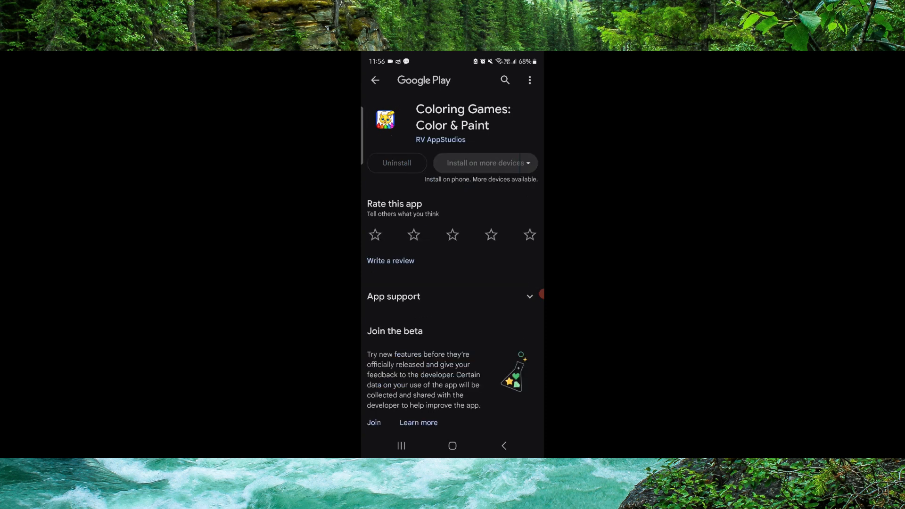
pyautogui.click(400, 446)
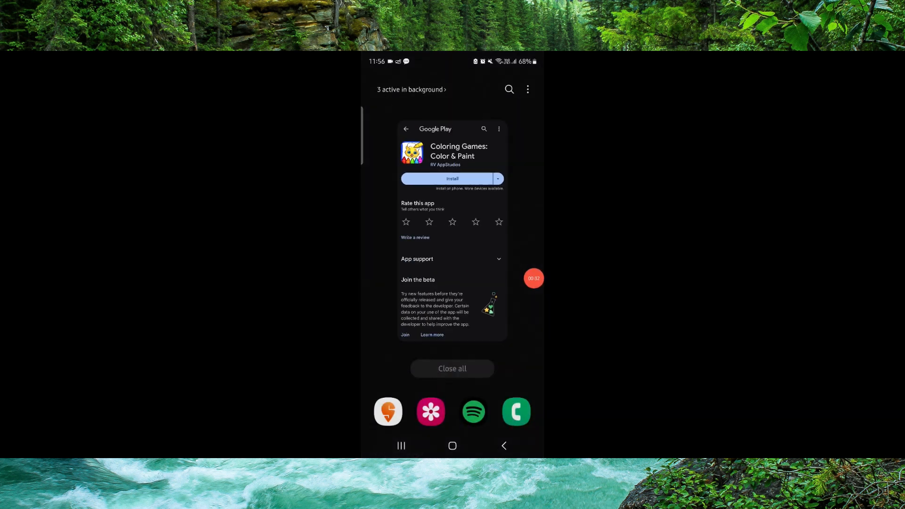